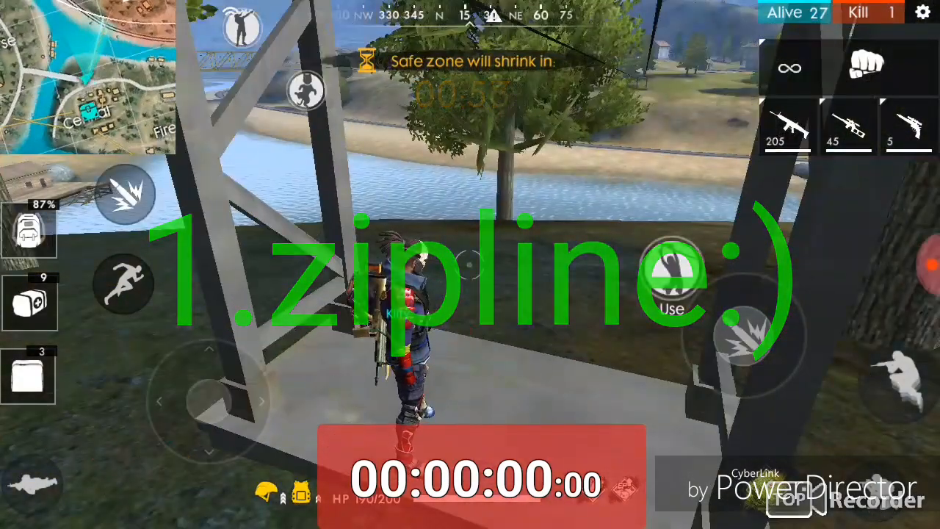
{"action": "left_click", "coordinate": [670, 265]}
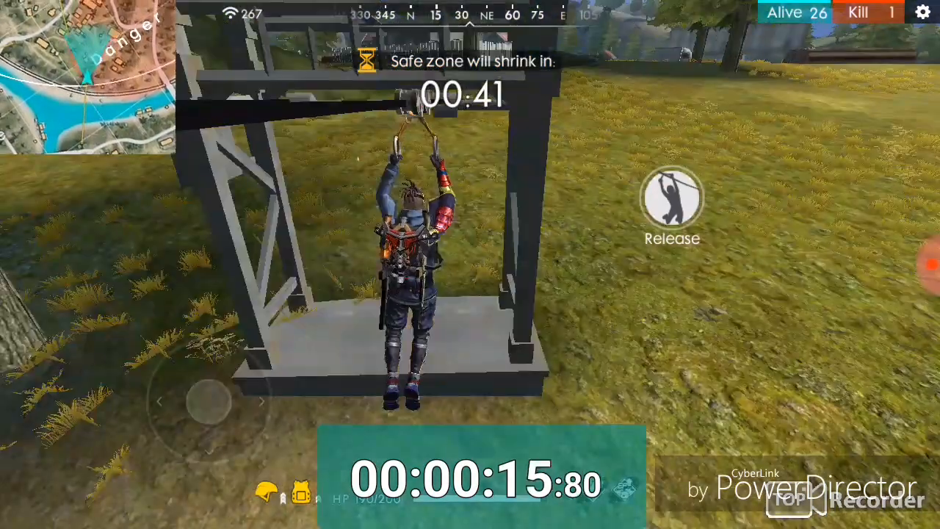
{"action": "left_click", "coordinate": [669, 203]}
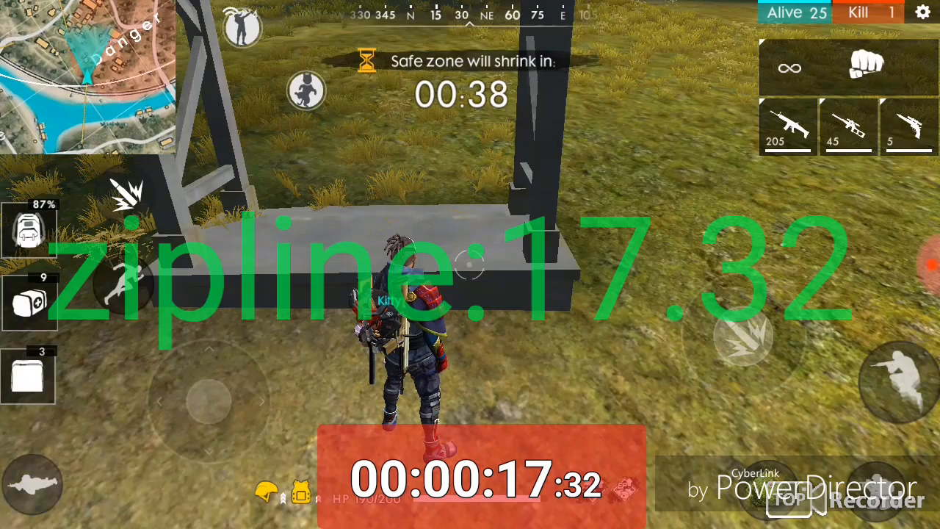